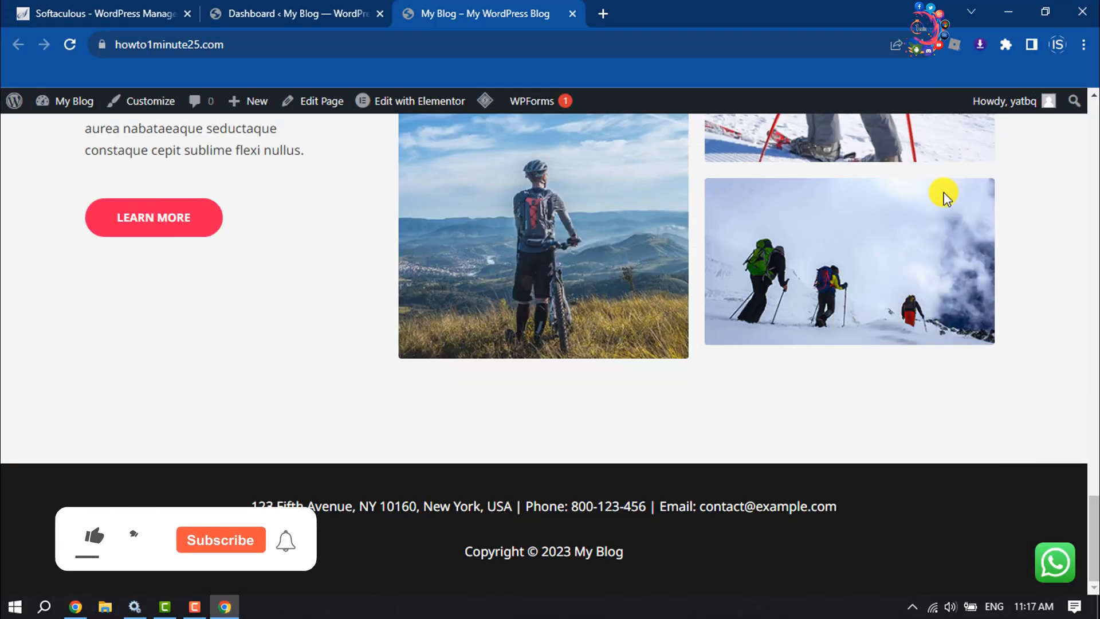
- Inspect the footer copyright element, copy its class name ast-footer-copyright, and close DevTools
click(94, 538)
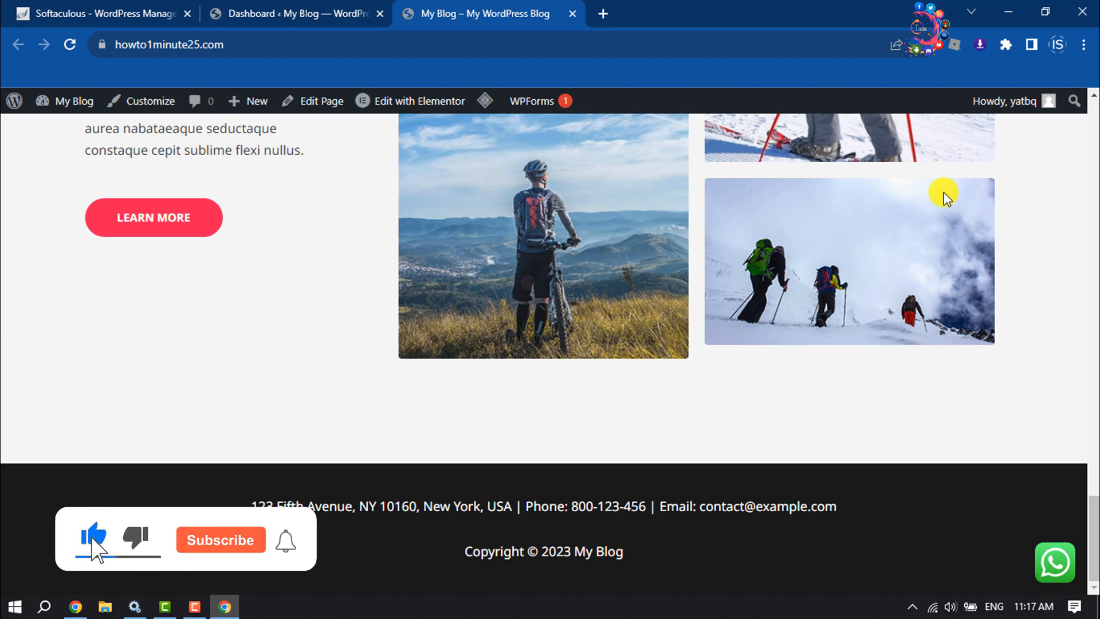
click(220, 540)
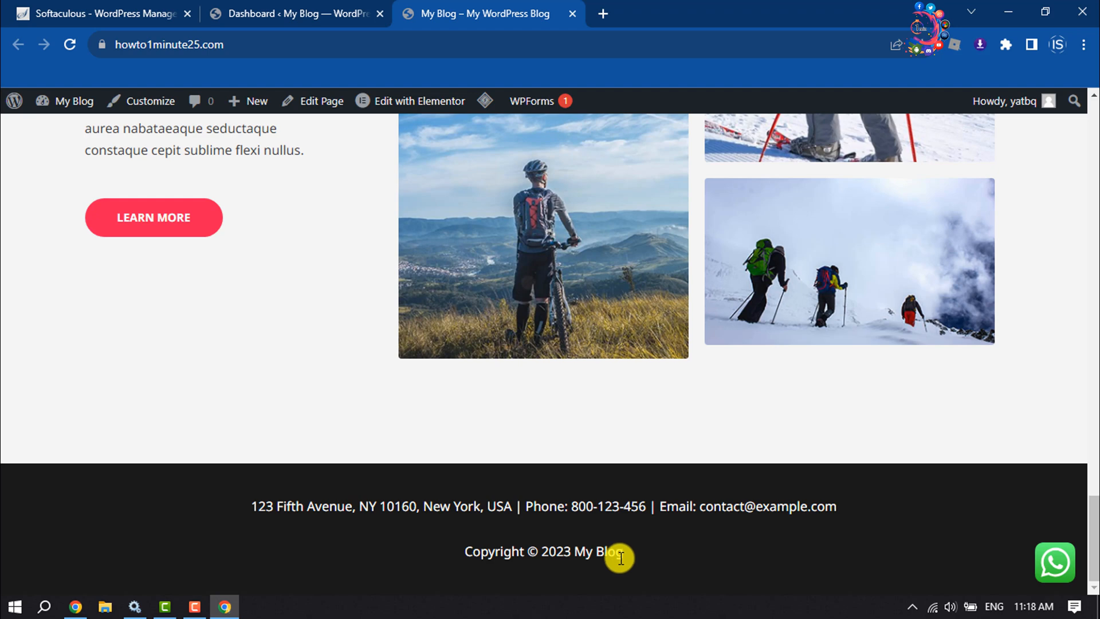
mouse_move(266, 321)
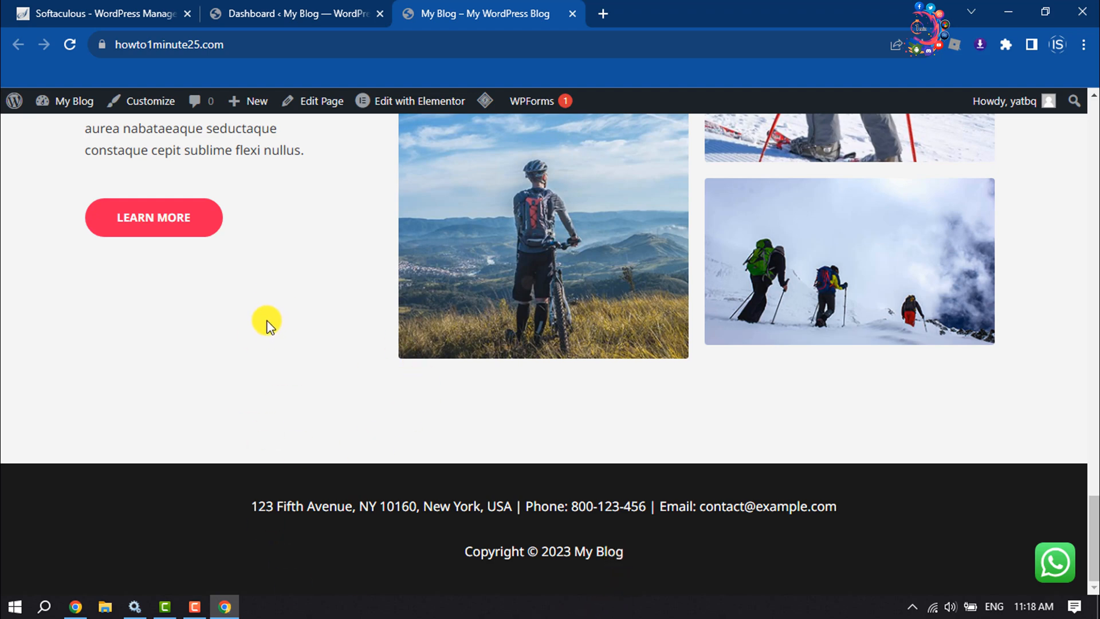
mouse_move(220, 273)
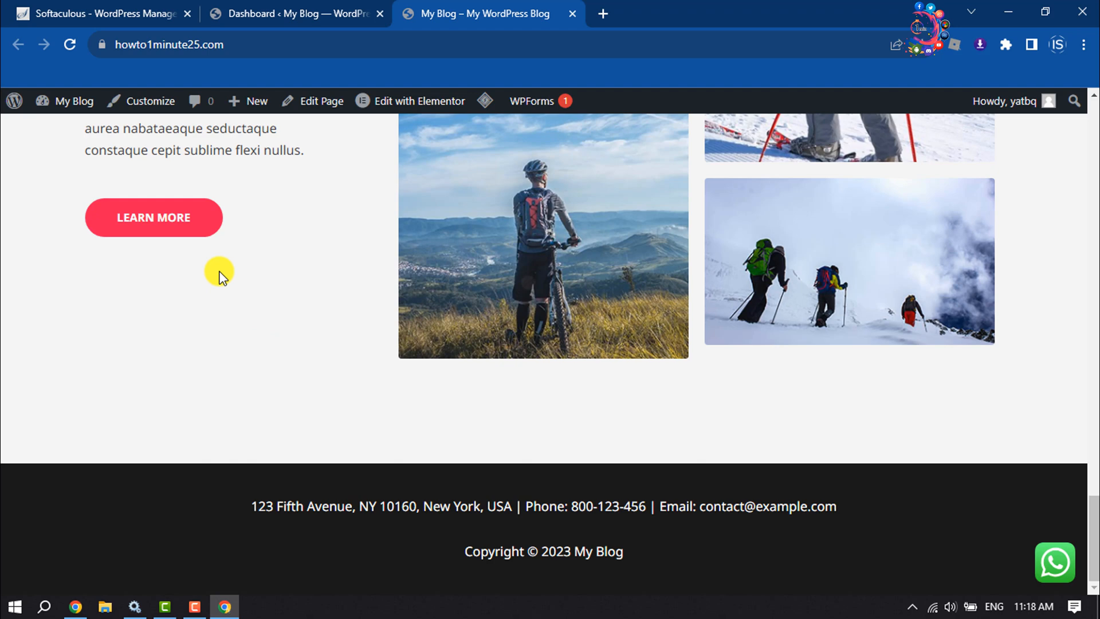
right_click(221, 273)
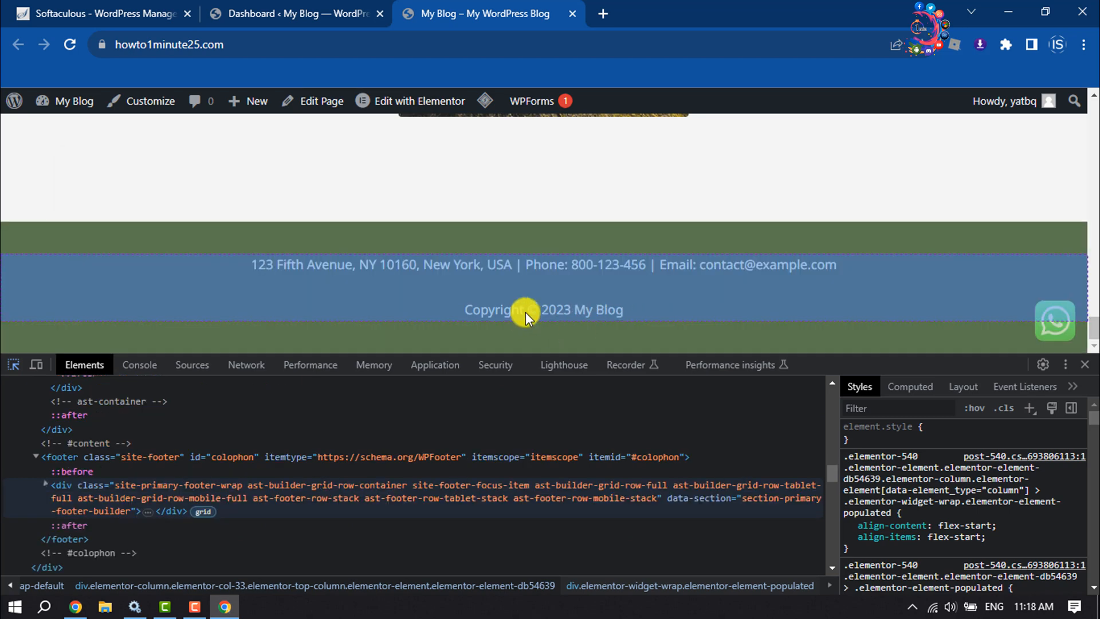
click(544, 310)
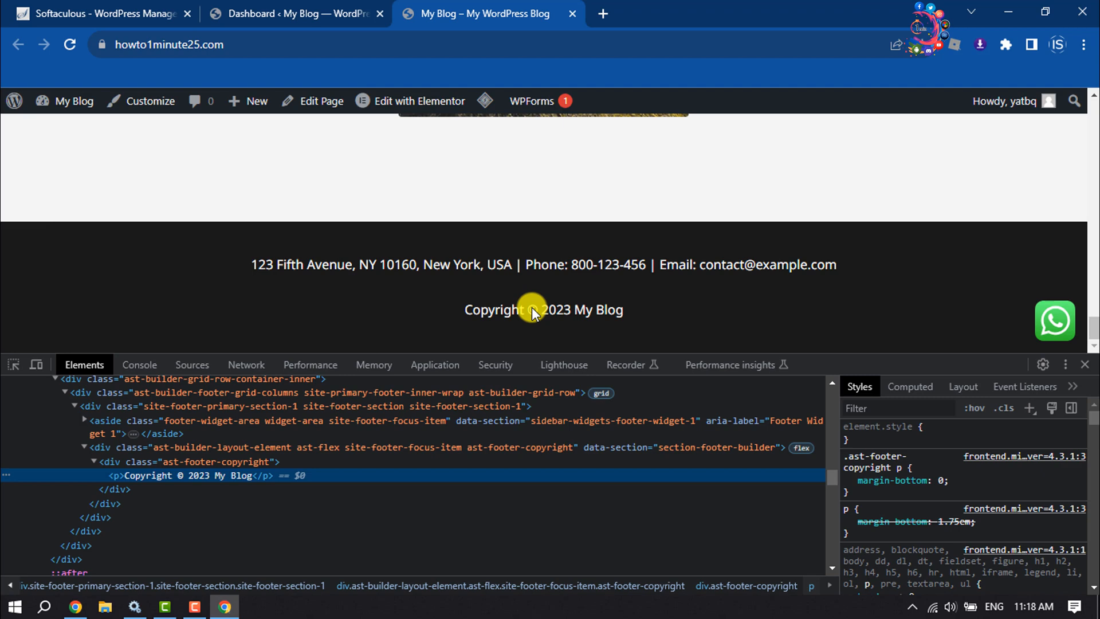
mouse_move(628, 324)
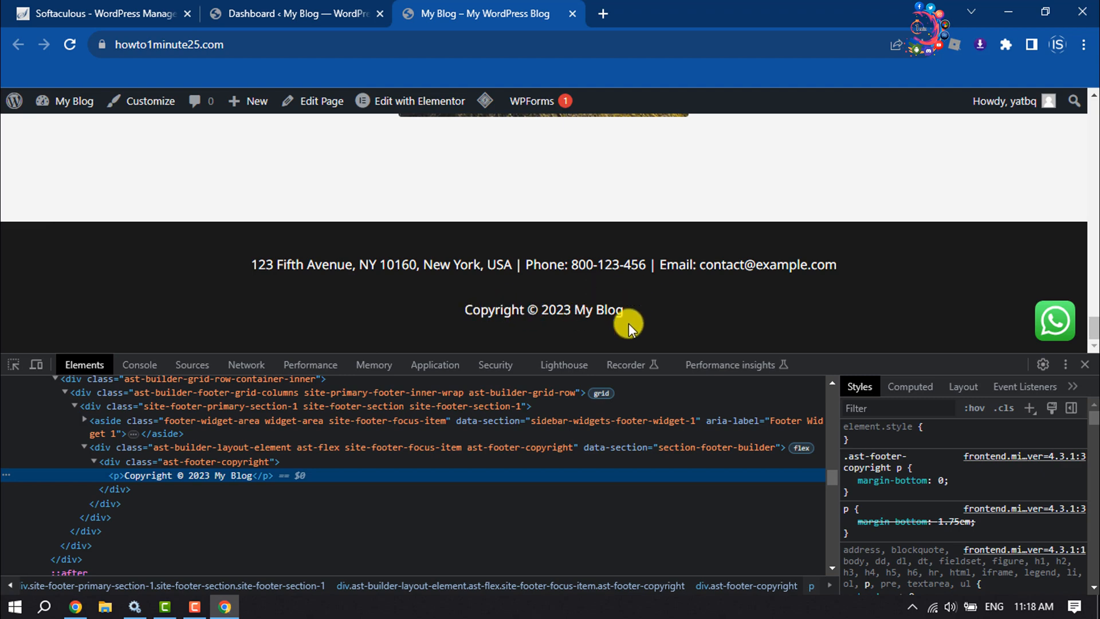
mouse_move(602, 309)
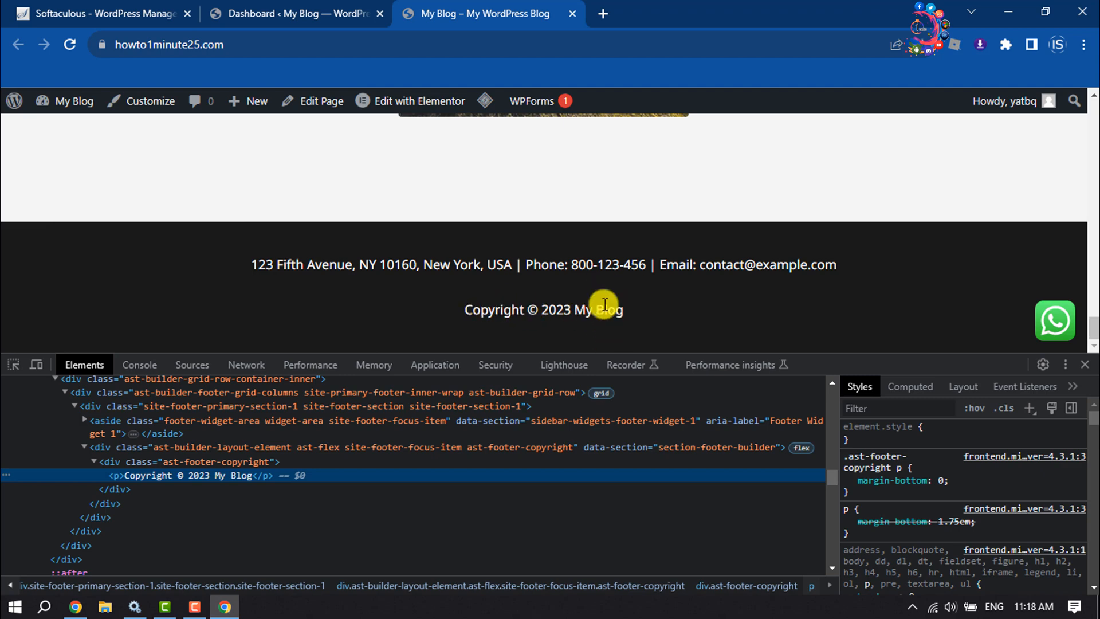
mouse_move(499, 308)
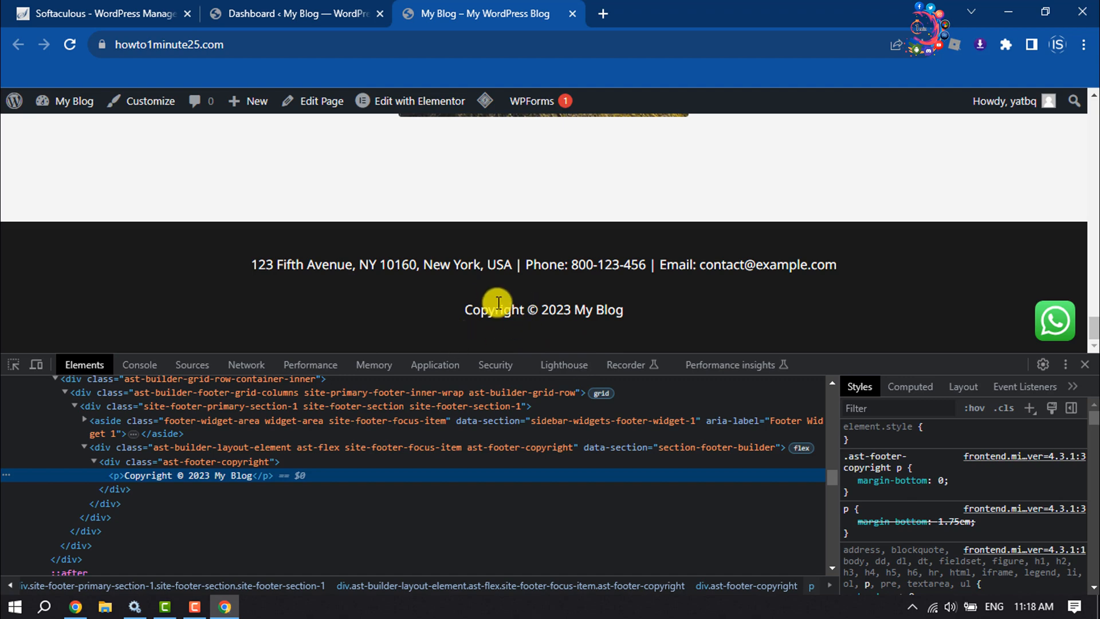
mouse_move(155, 475)
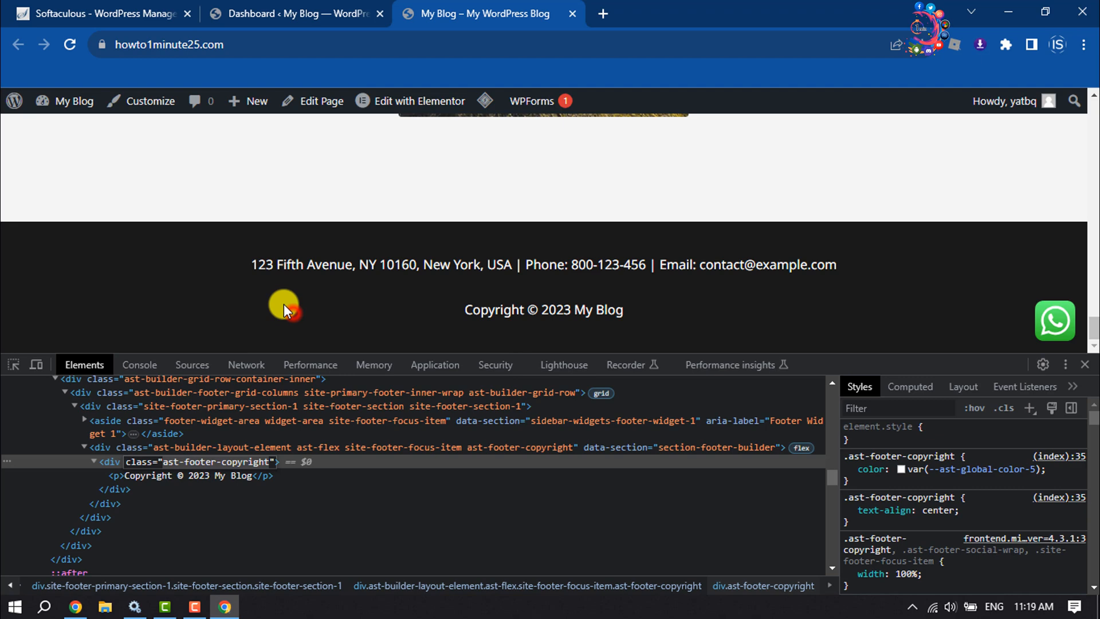
click(1086, 364)
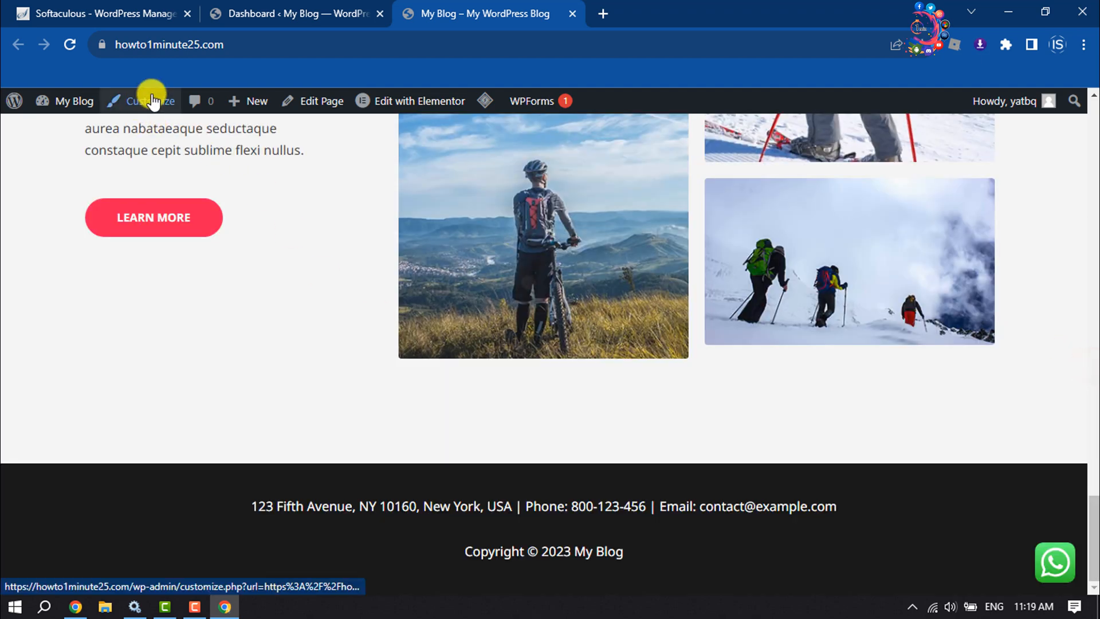
- Enter the theme Customizer from the admin bar and reach the Additional CSS editor
click(147, 100)
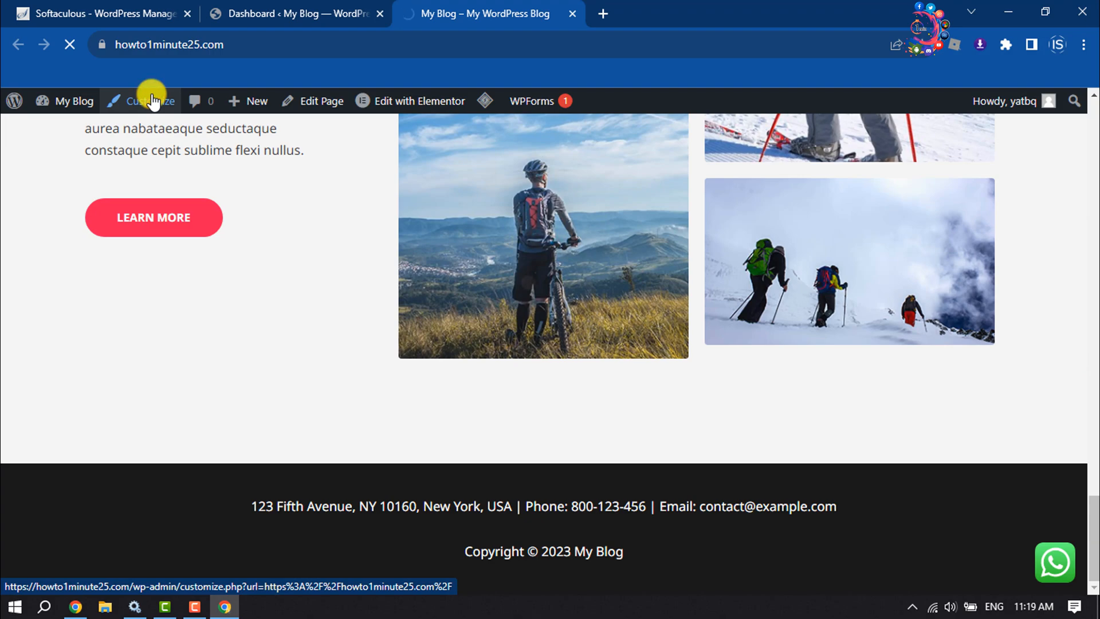
click(149, 101)
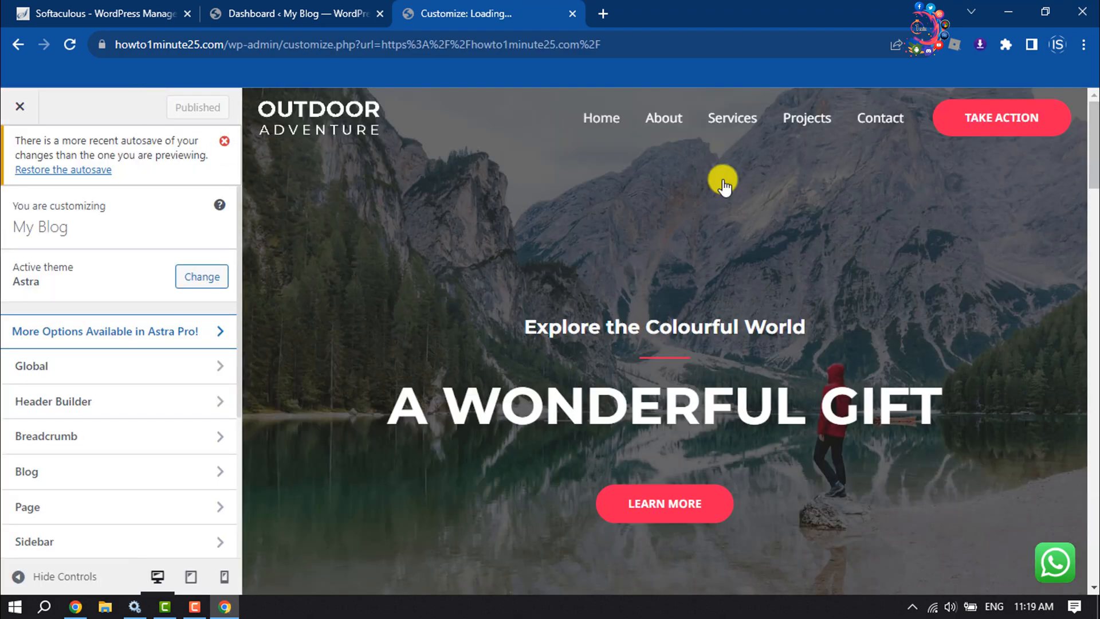
scroll(down, 3)
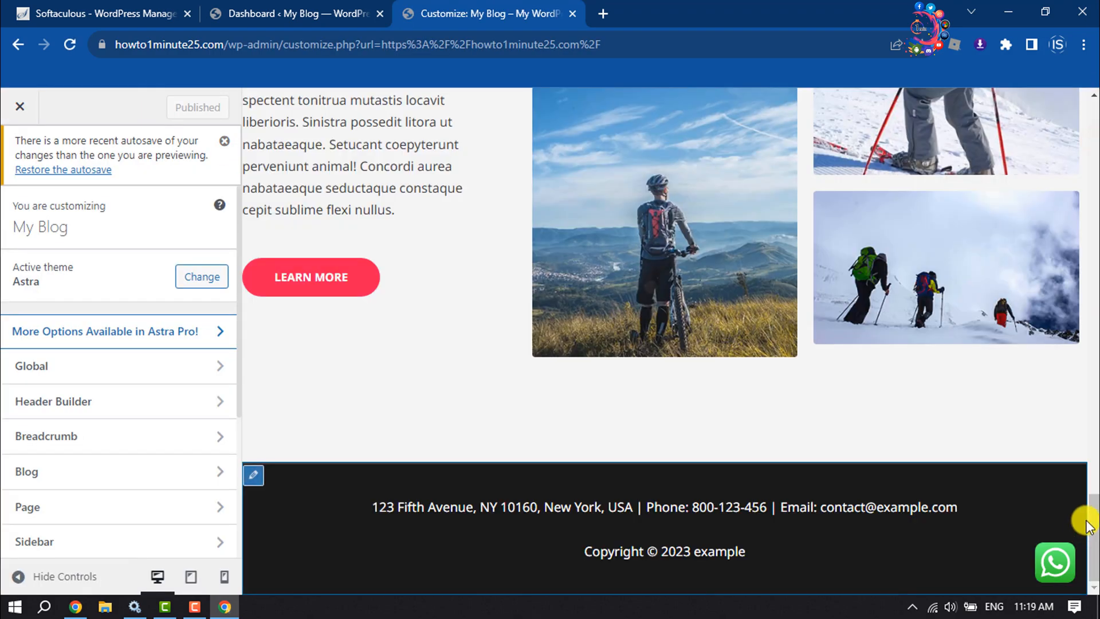
scroll(down, 3)
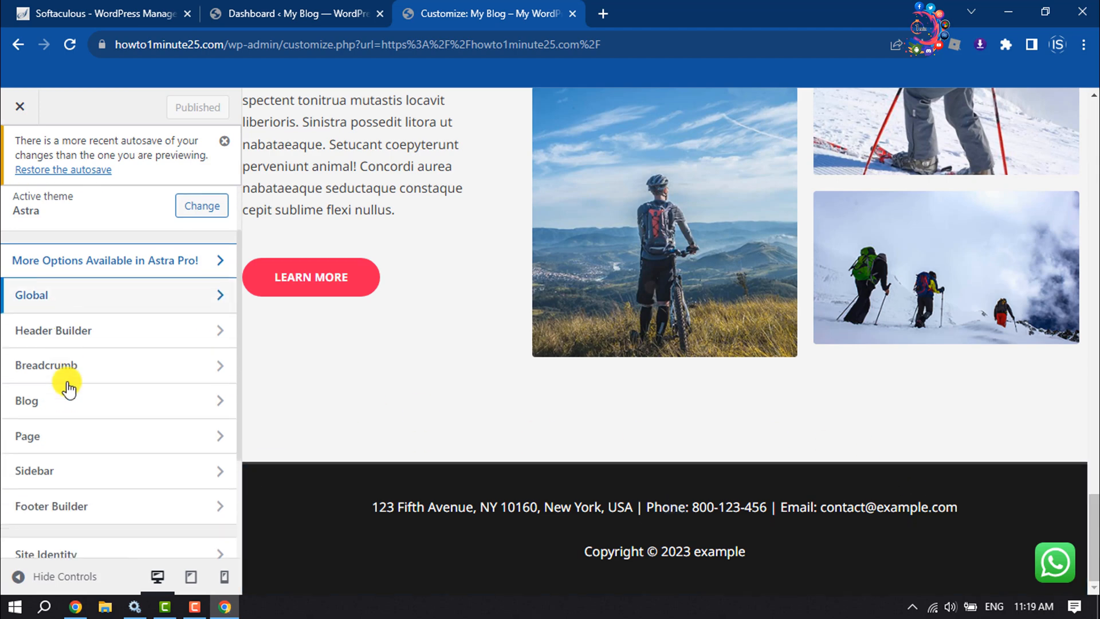
scroll(down, 3)
text(.)
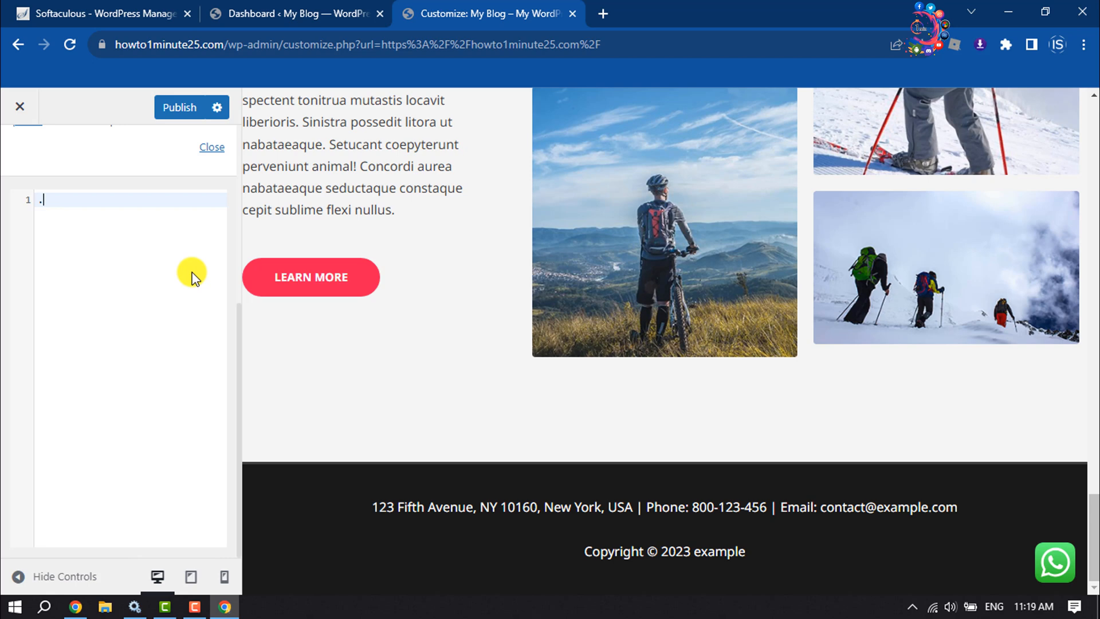
- Write the rule '.ast-footer-copyright{ display:none; }' so the copyright line vanishes from the preview
right_click(193, 274)
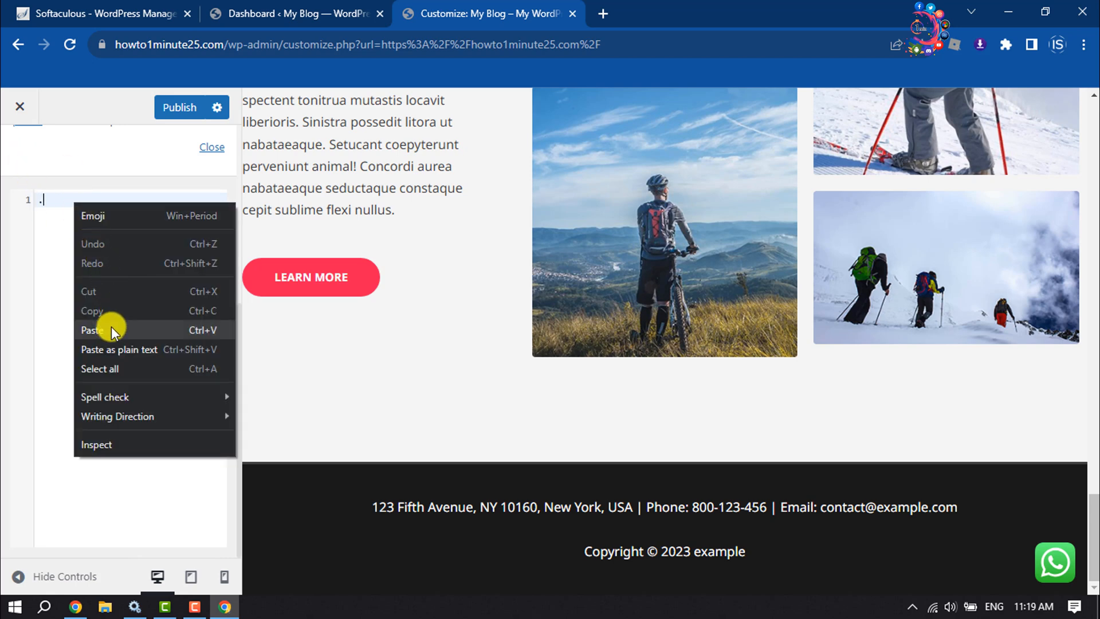
click(92, 330)
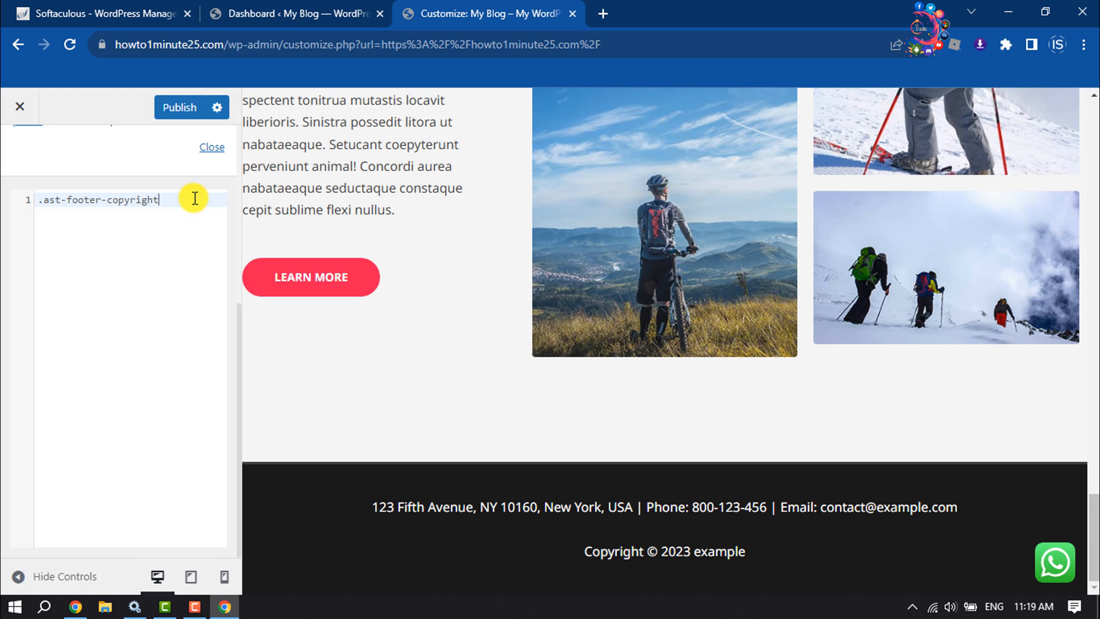
text({)
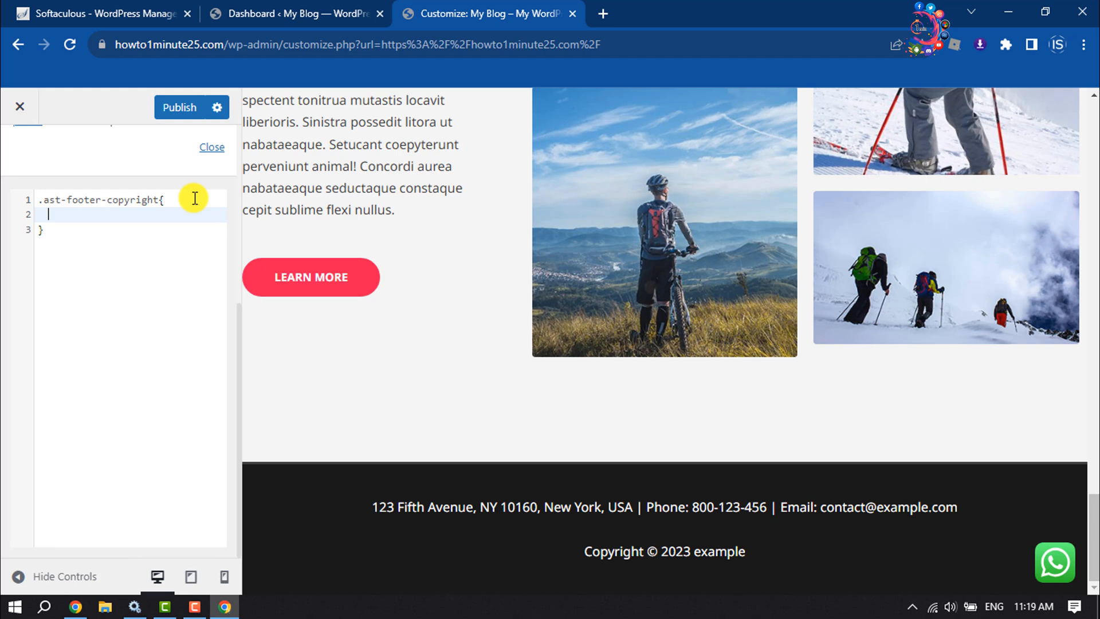
text(display:)
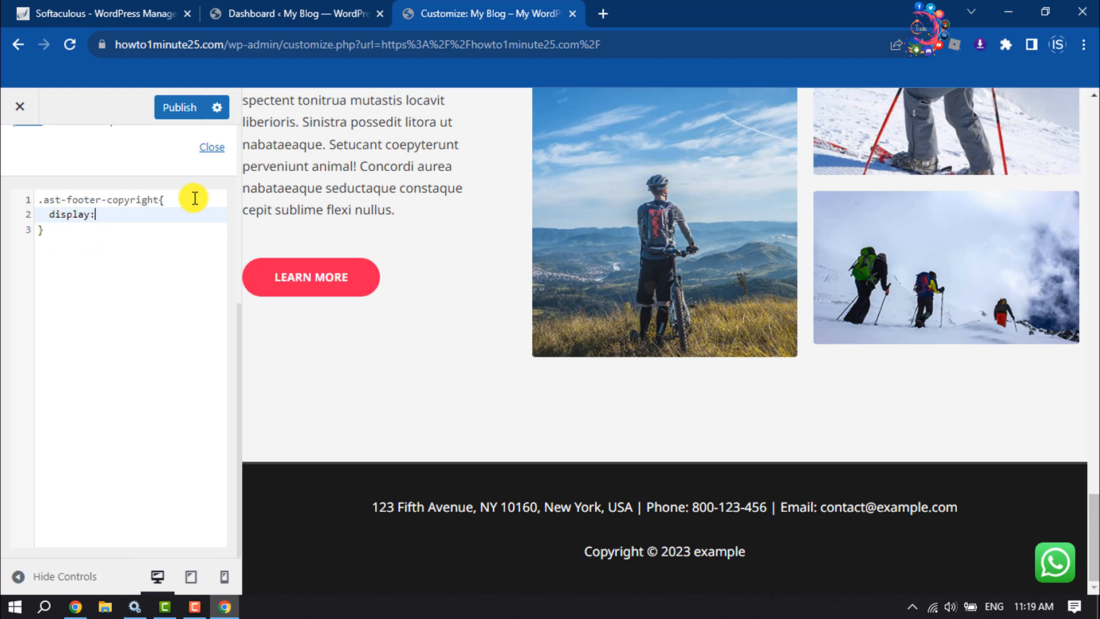
text(none)
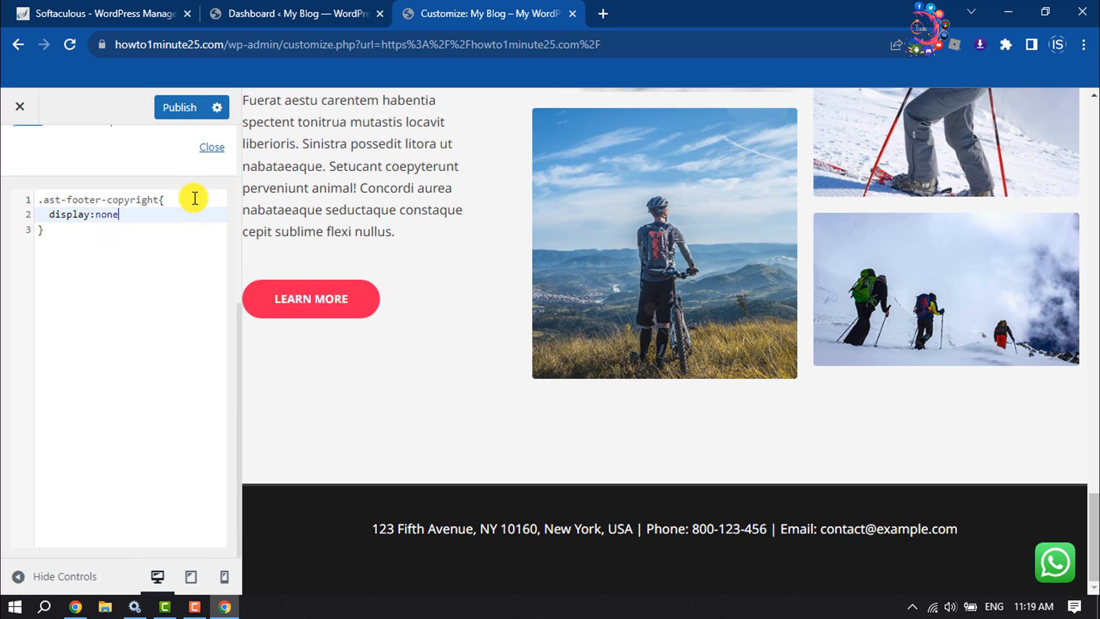
text(;)
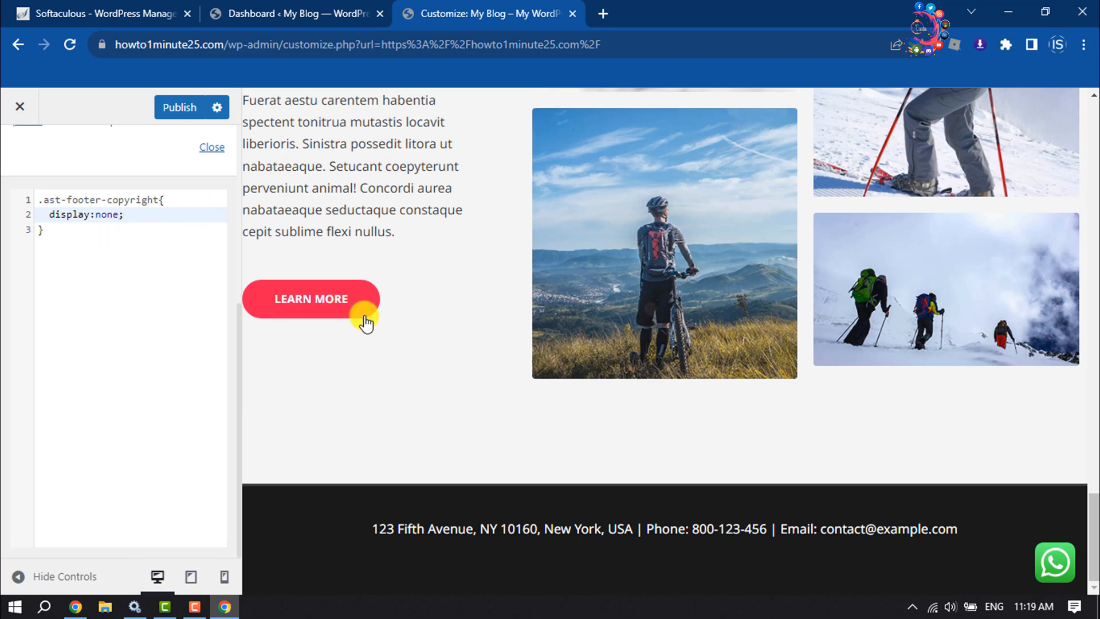
mouse_move(640, 519)
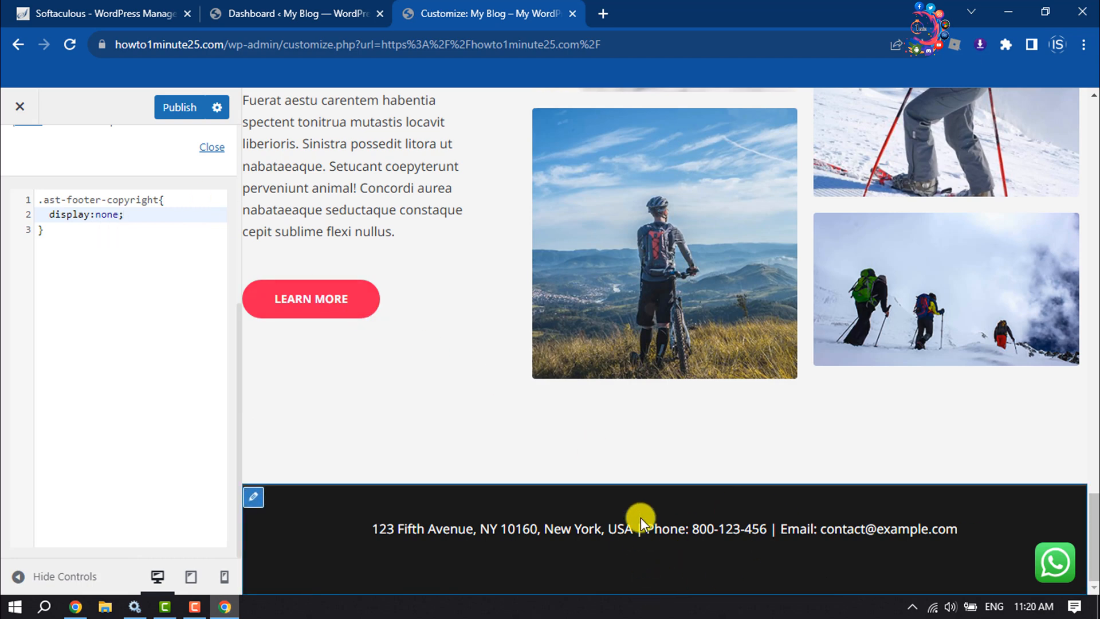
mouse_move(634, 596)
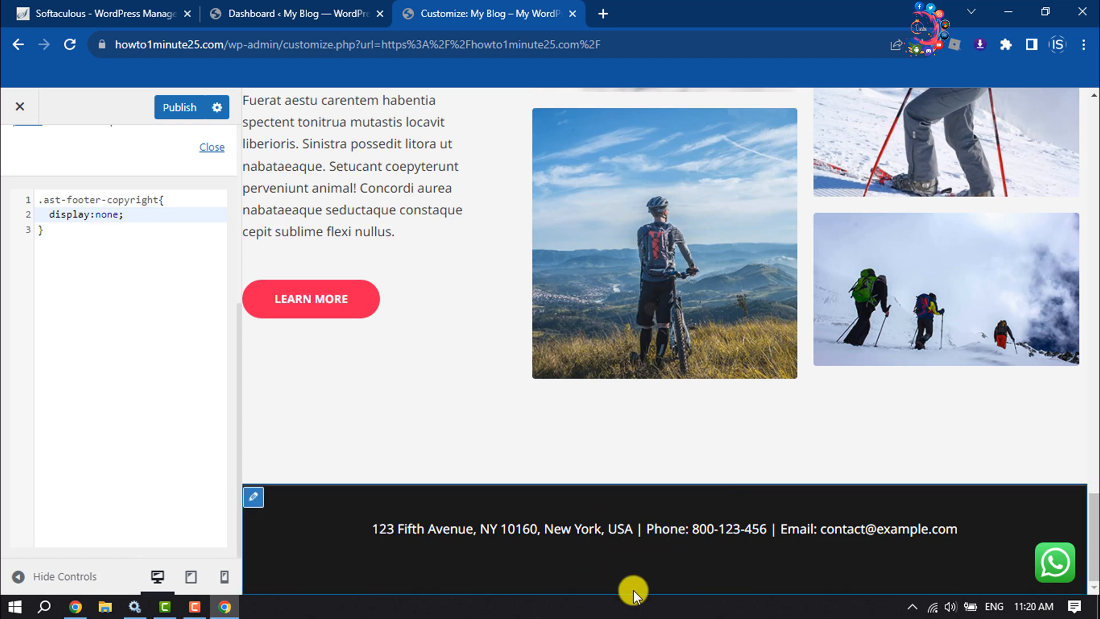
mouse_move(658, 598)
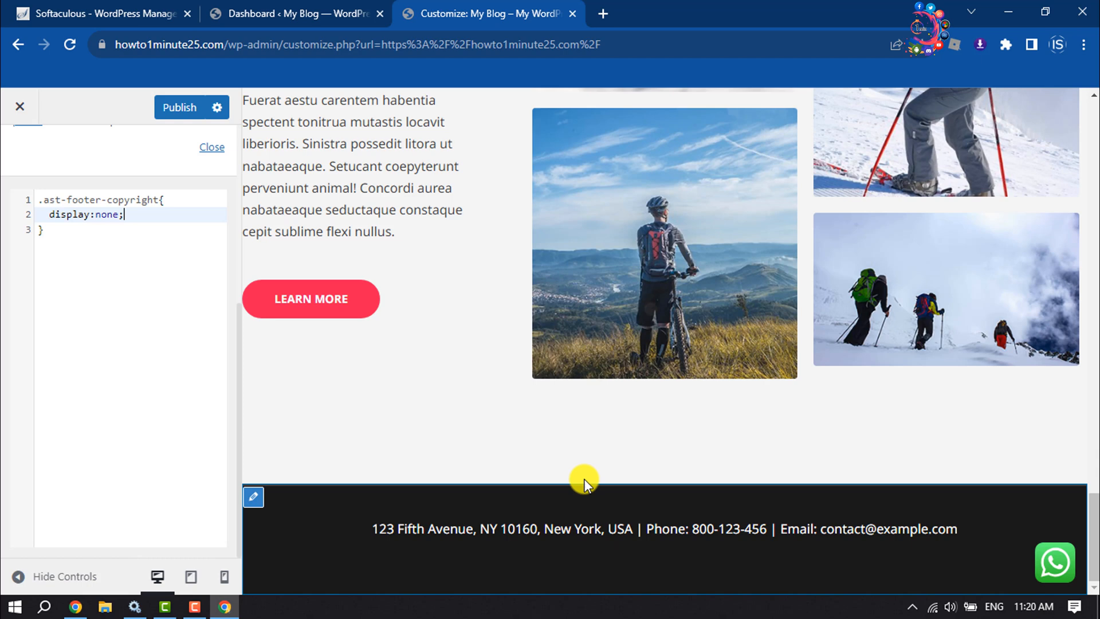
- Publish the CSS change to the live site and close the Customizer
click(179, 108)
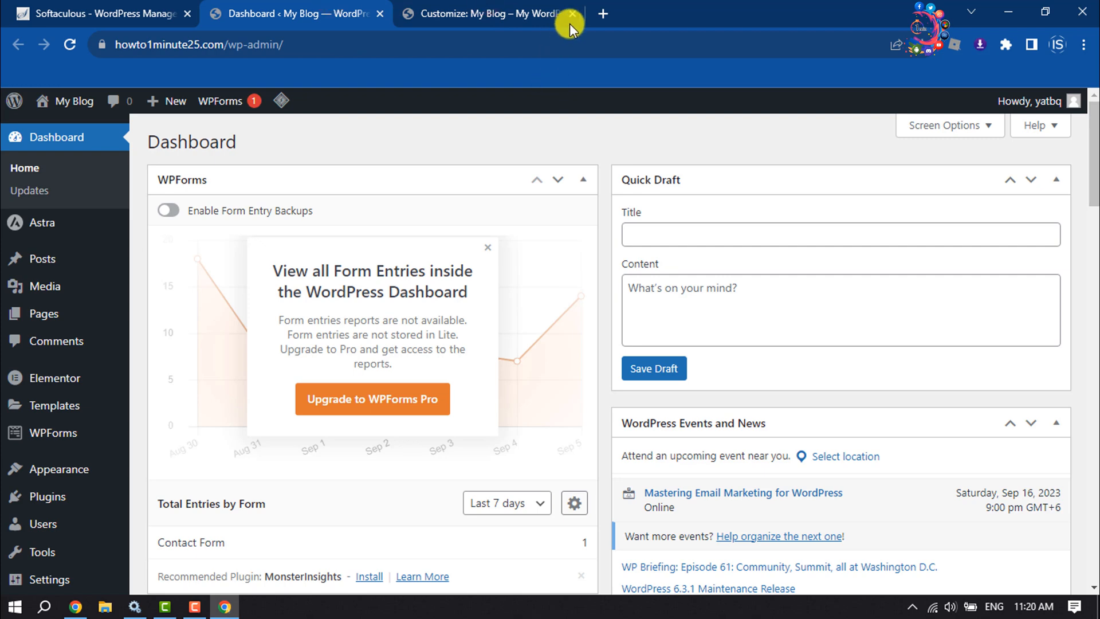
mouse_move(570, 15)
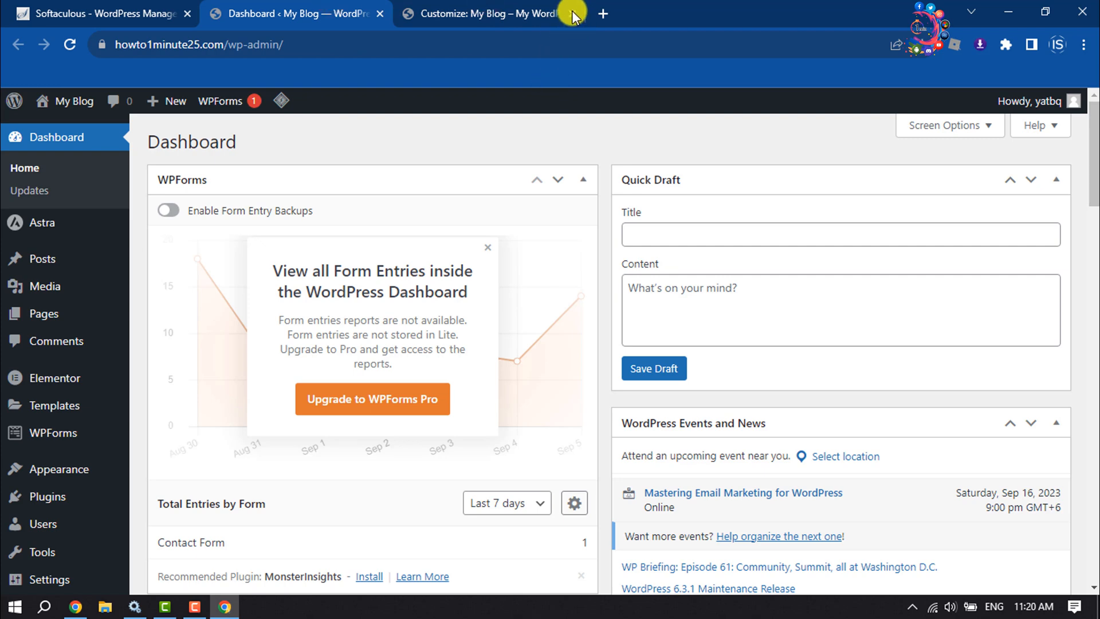
click(488, 14)
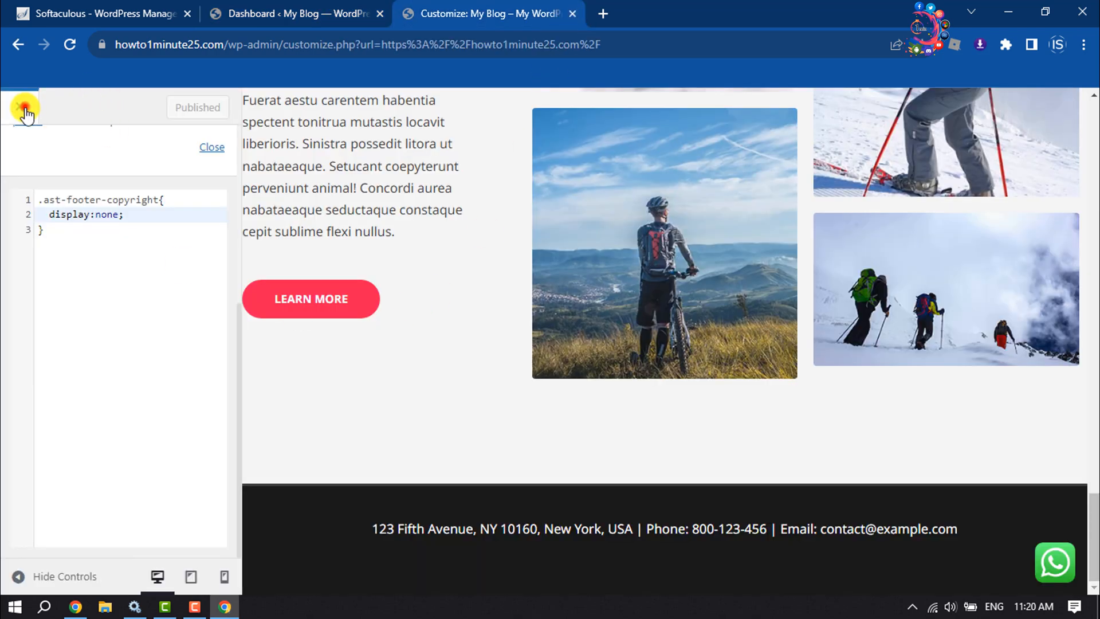
click(25, 108)
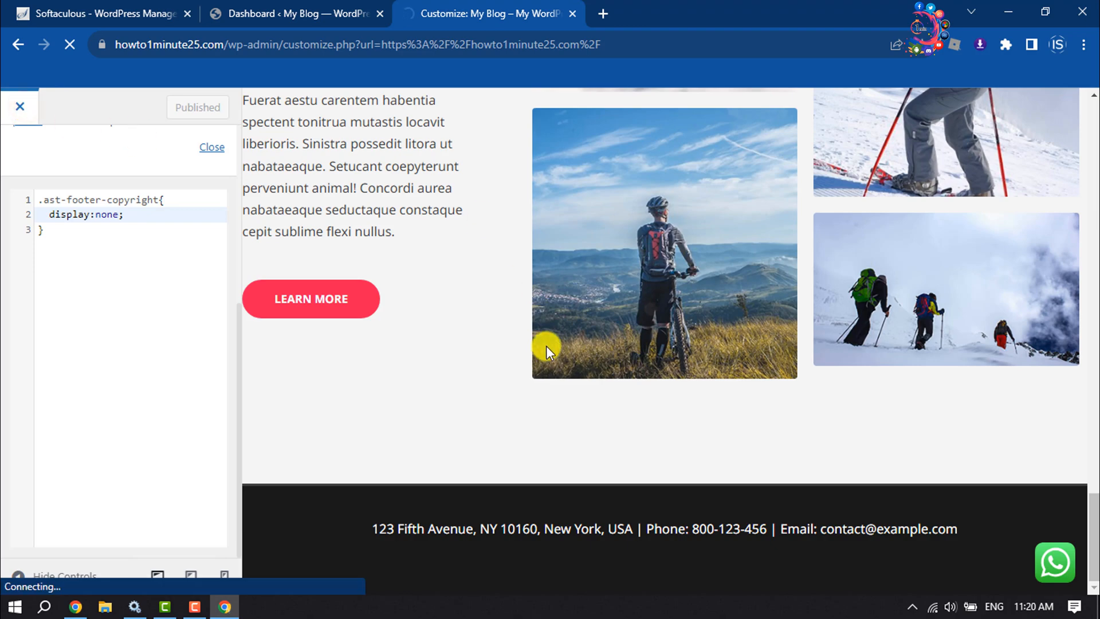